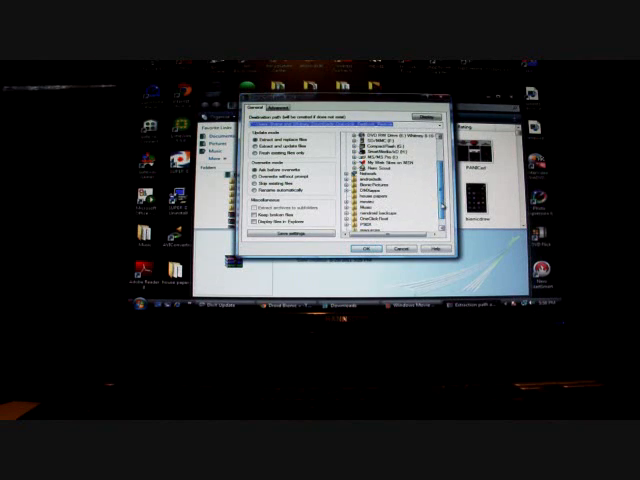
scroll("down", 3)
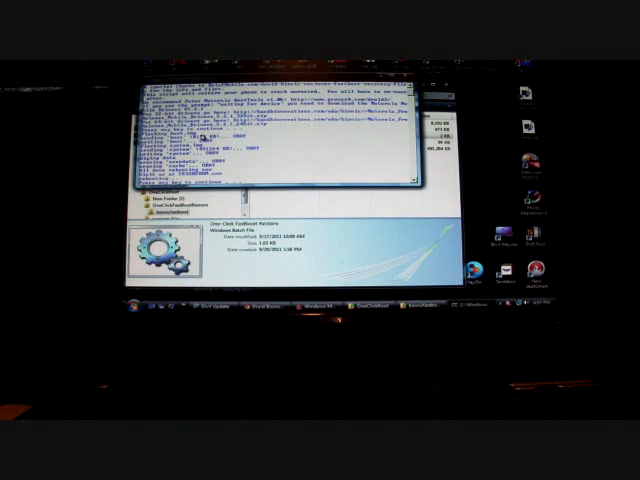
mouse_move(350, 164)
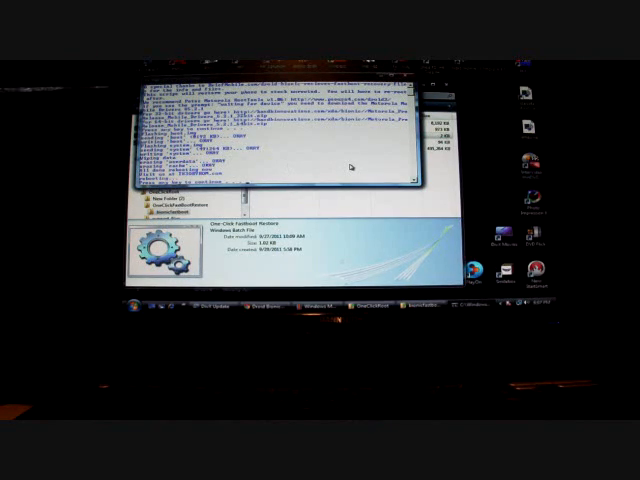